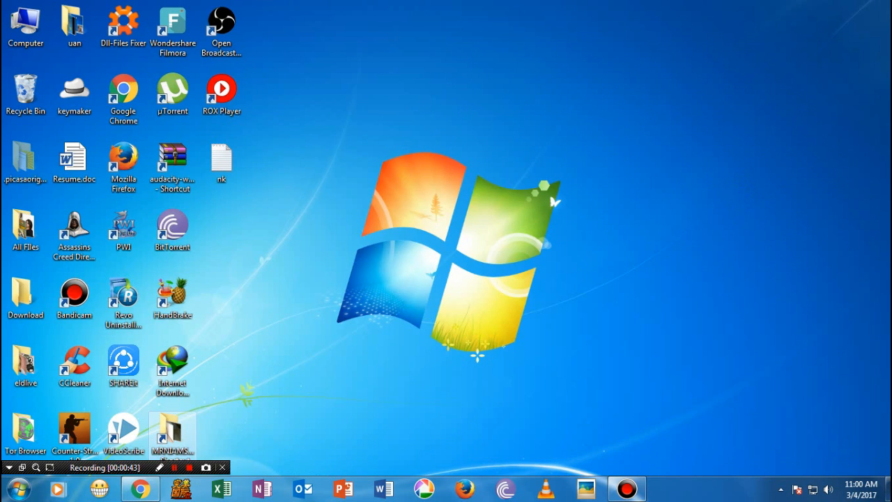
Launch uTorrent from its desktop shortcut.
left_click(139, 488)
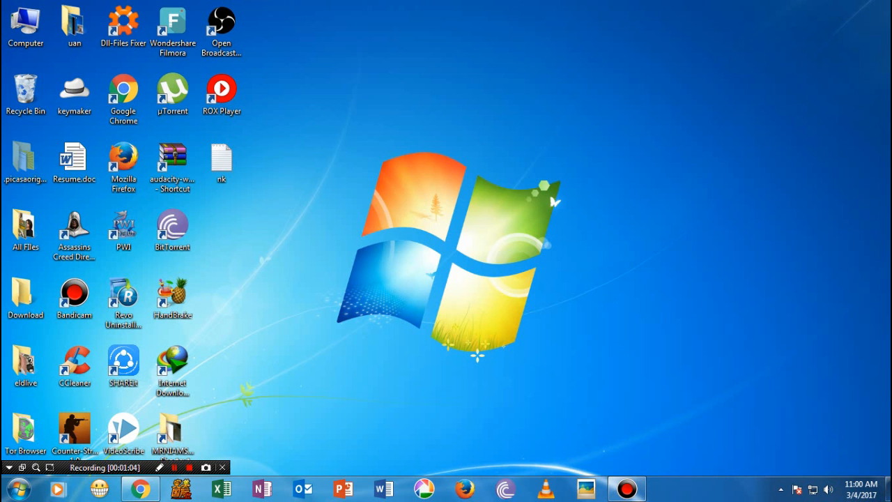
left_click(19, 488)
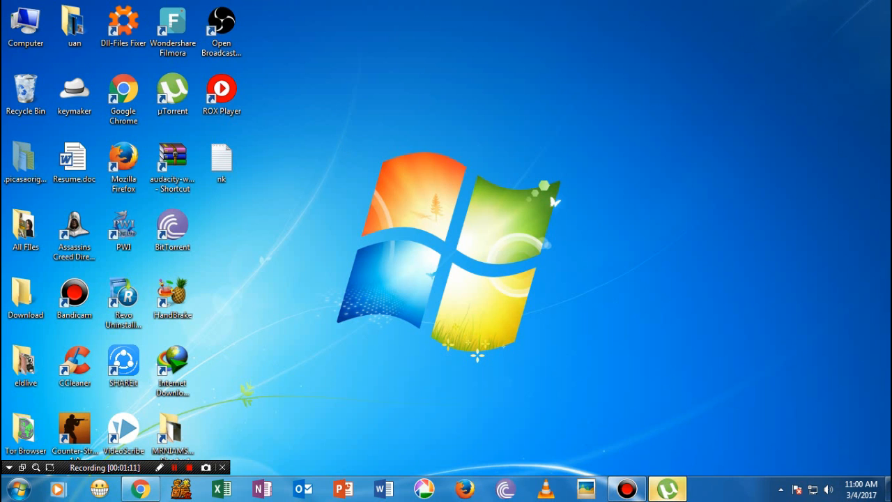
Stop the Assassins Creed torrent at 35.2% in the torrent list.
left_click(666, 488)
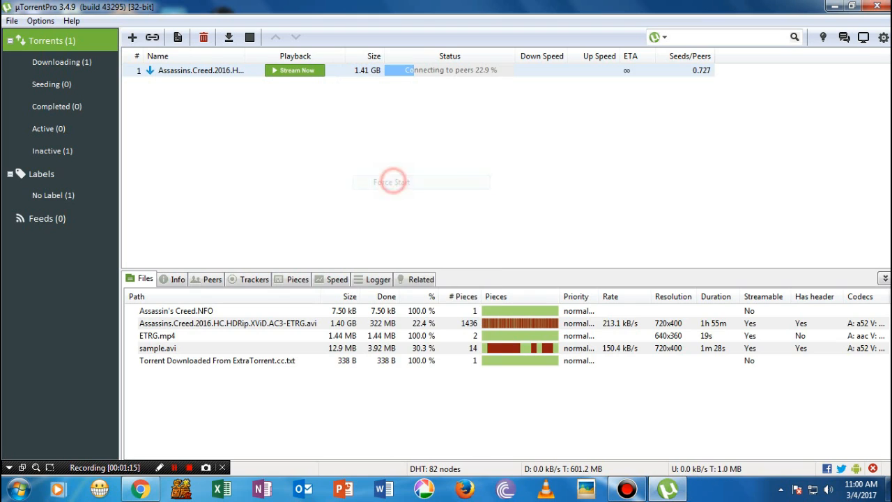
left_click(391, 181)
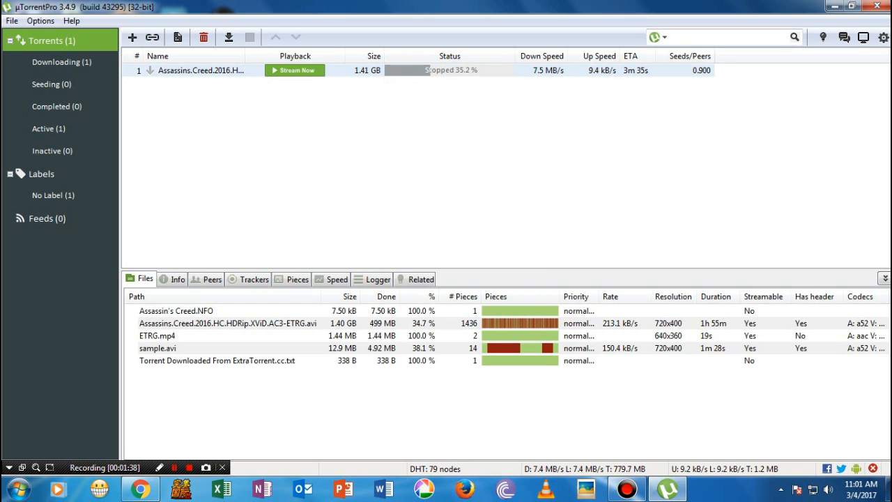
Bring up Preferences and move through General and Directories to the Connection page.
left_click(39, 21)
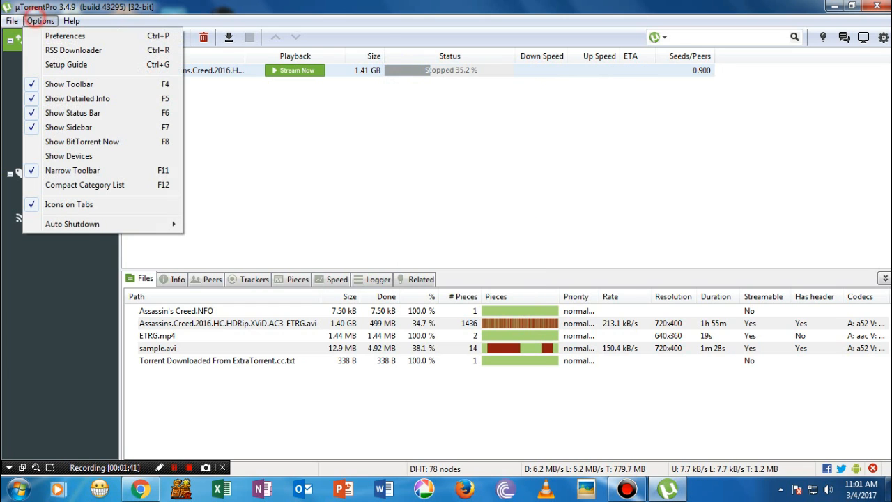
left_click(64, 36)
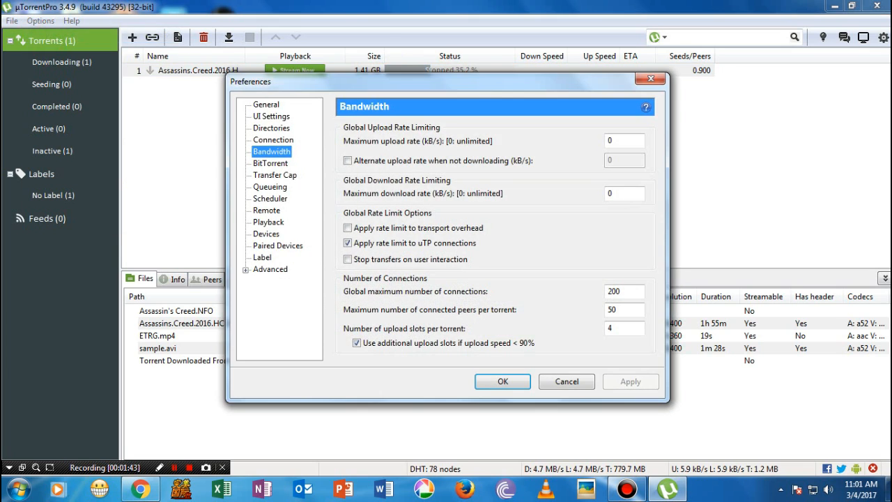
left_click(267, 103)
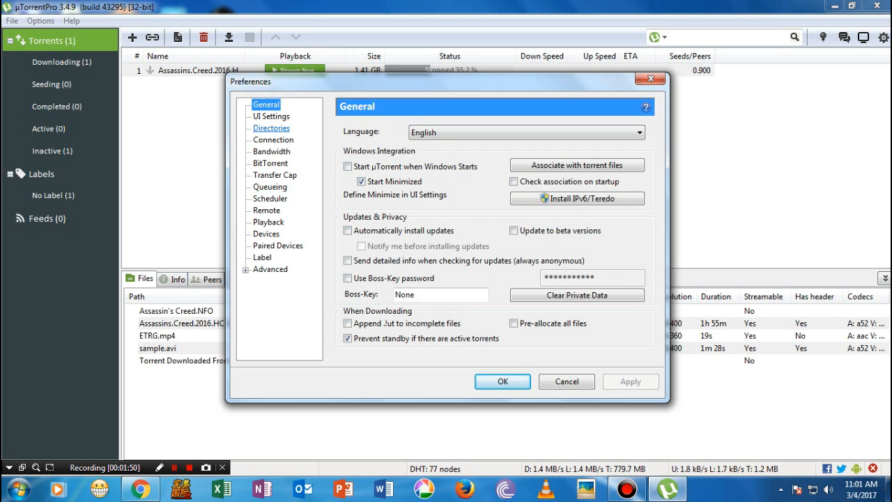
left_click(270, 128)
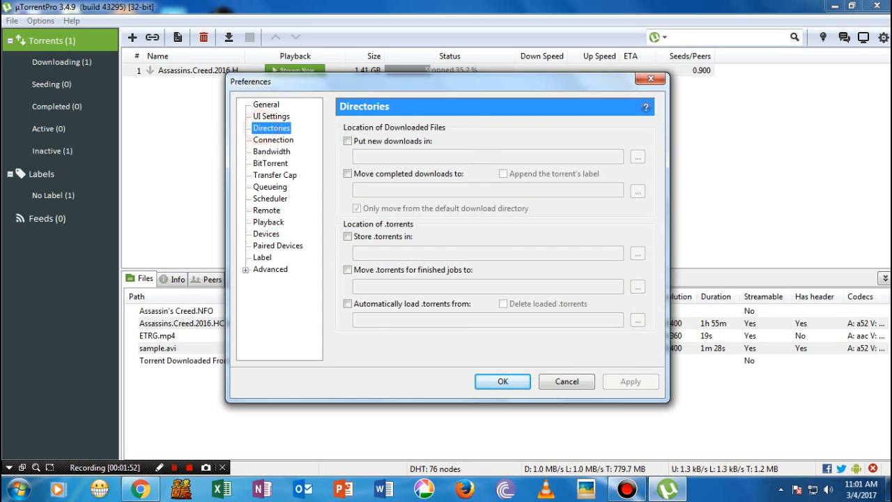
left_click(273, 139)
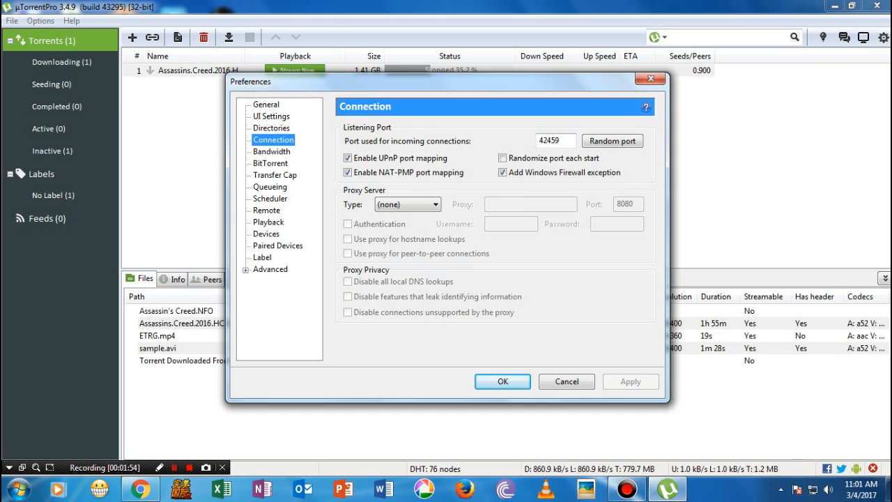
Keep incoming port 42459, enable randomizing the port each start, then go to Bandwidth.
left_click(554, 139)
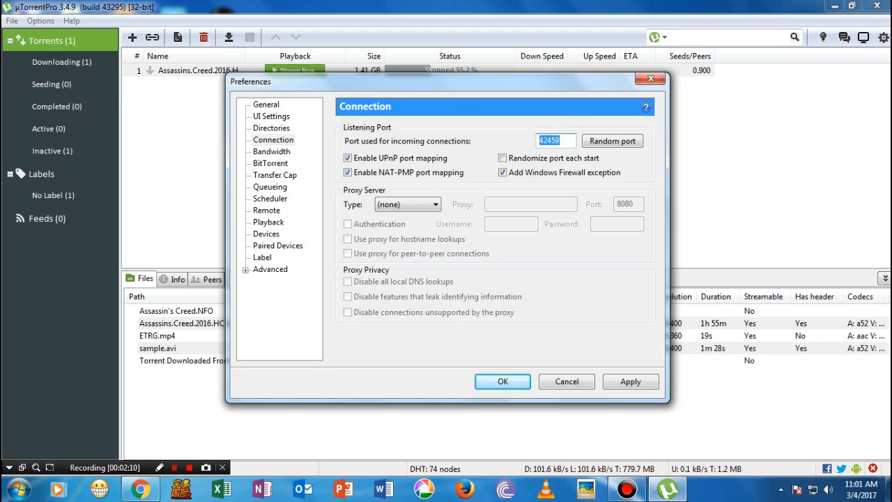
type("4")
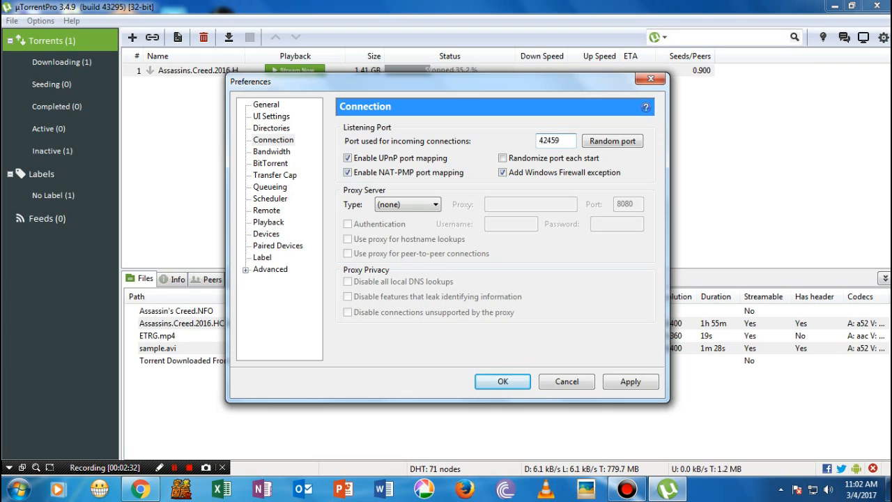
triple_click(554, 140)
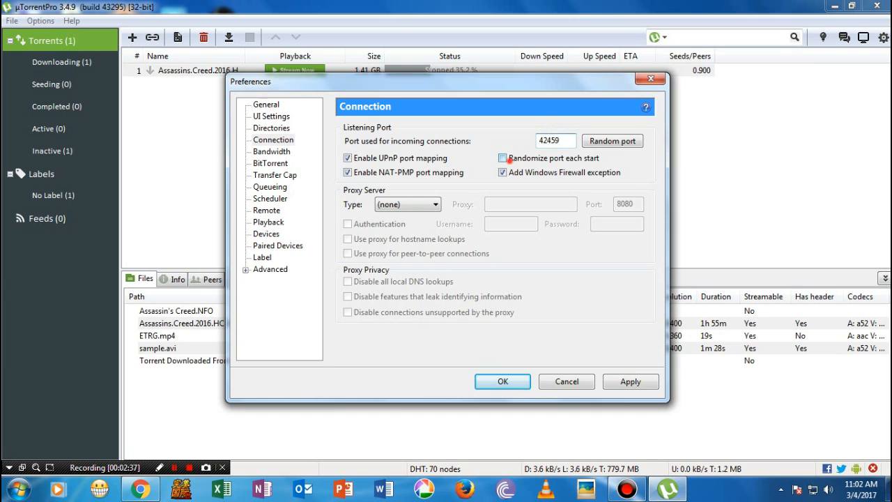
left_click(502, 158)
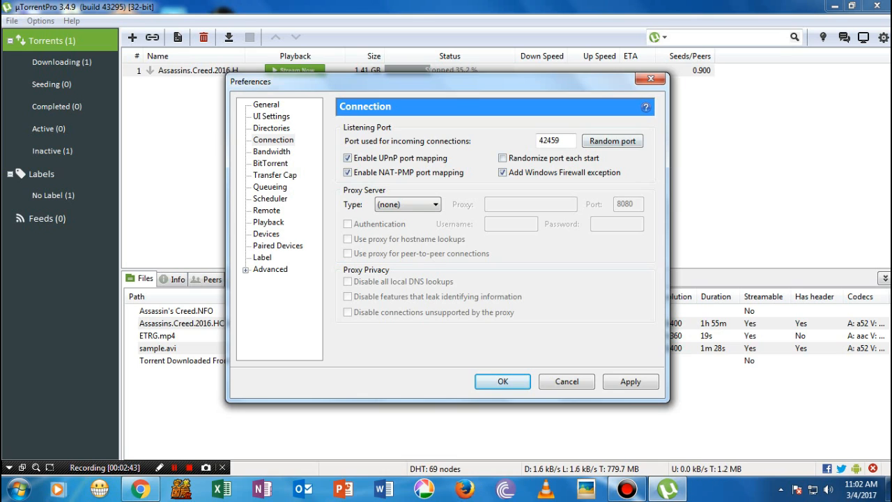
left_click(270, 151)
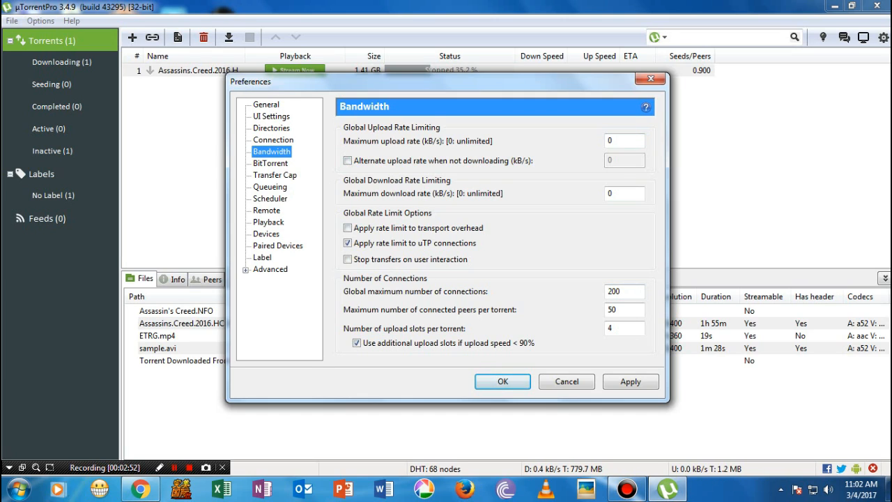
Set 386 global connections, 25 peers per torrent and 7 upload slots per torrent.
left_click(624, 193)
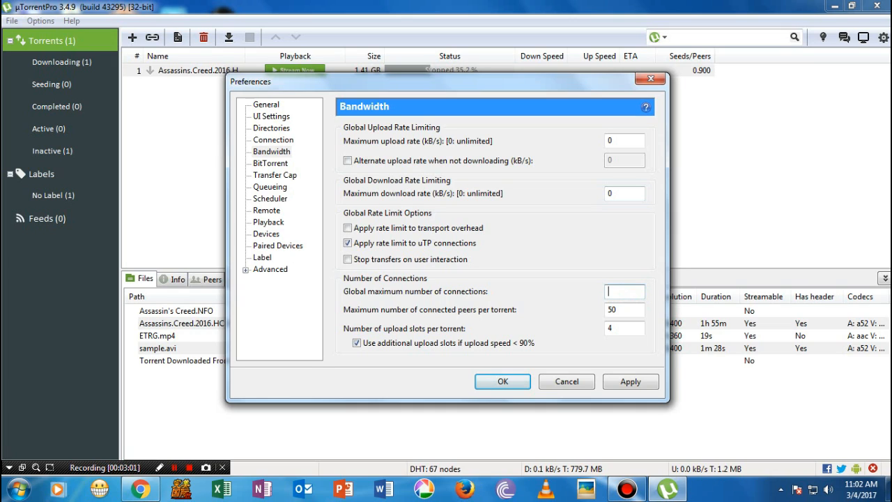
type("3")
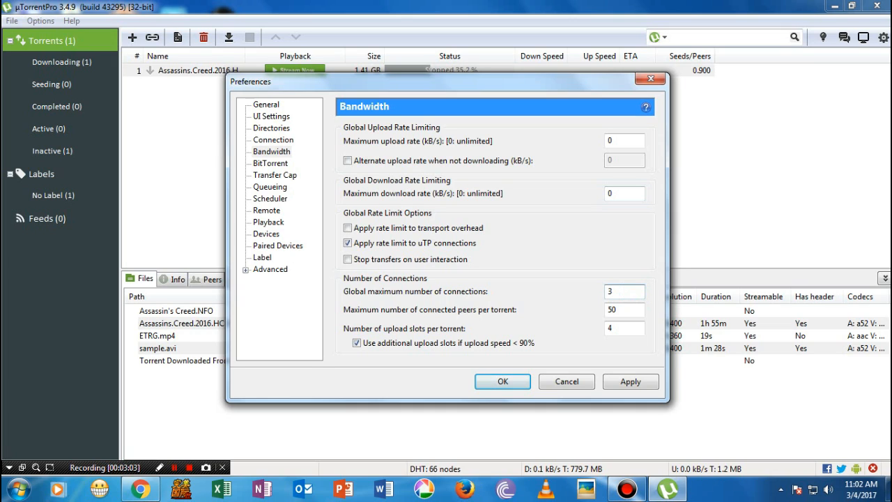
type("86")
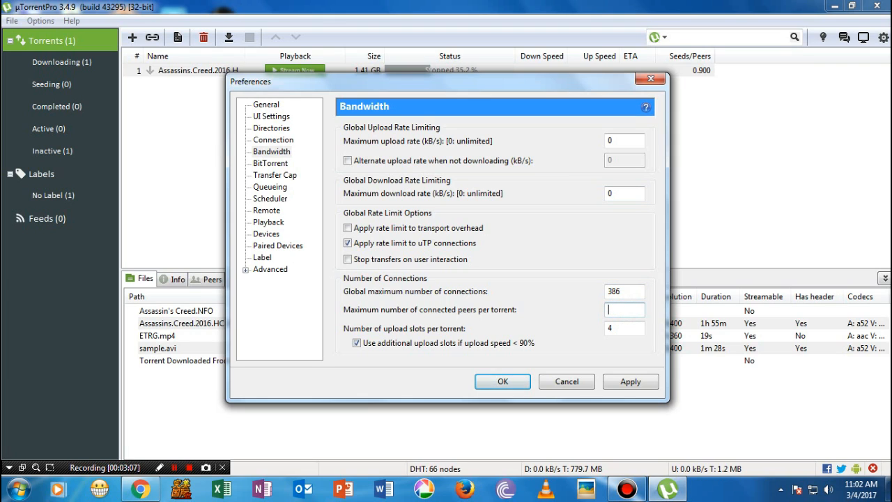
type("25")
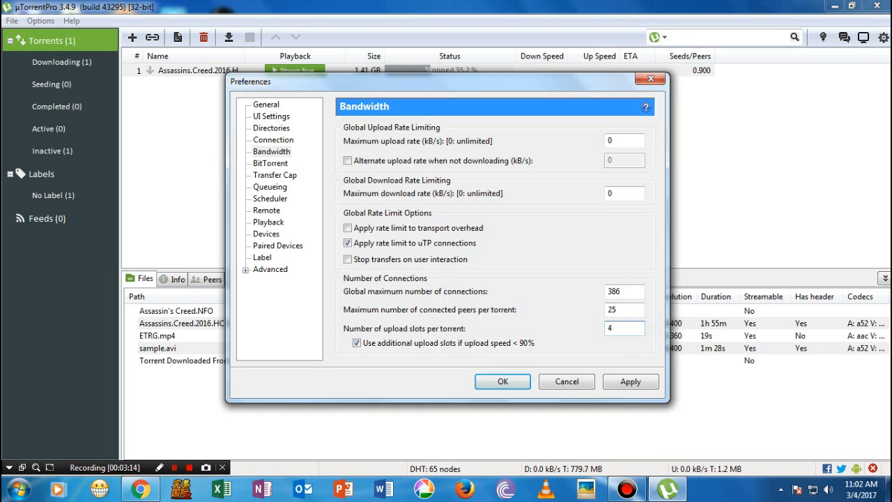
left_click(624, 327)
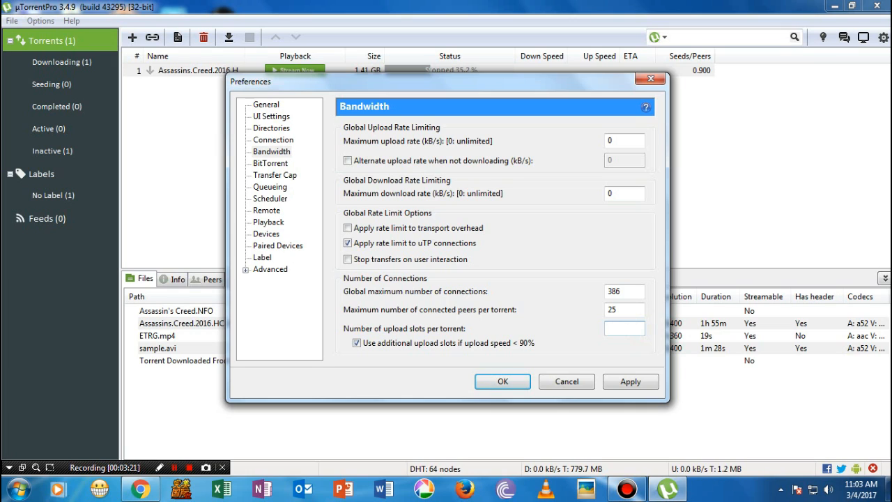
type("7")
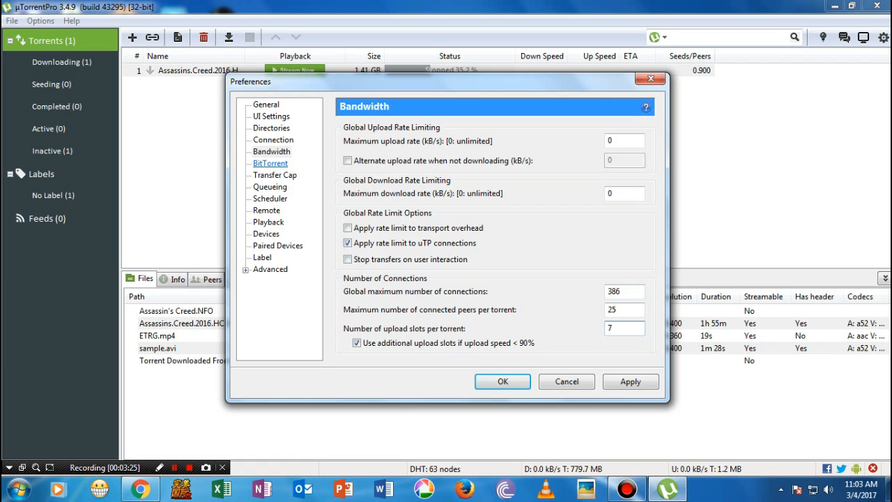
Apply the rate limit to transport overhead, then move to the BitTorrent page.
left_click(271, 163)
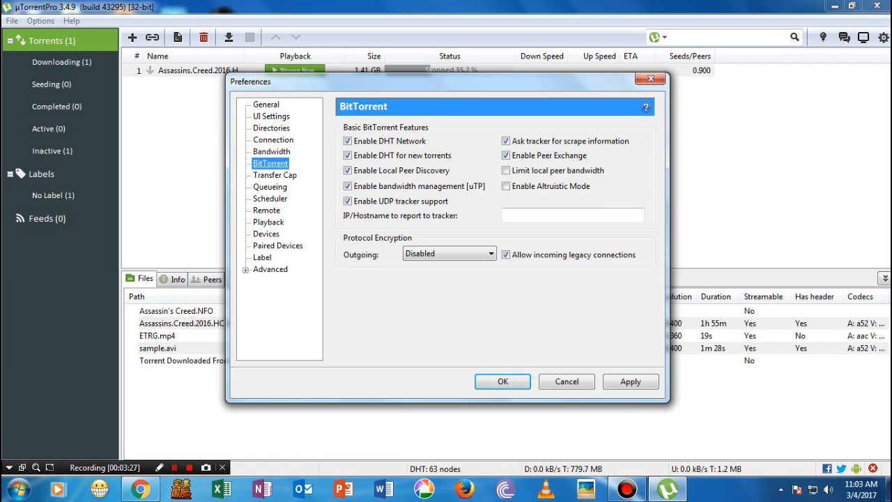
left_click(270, 150)
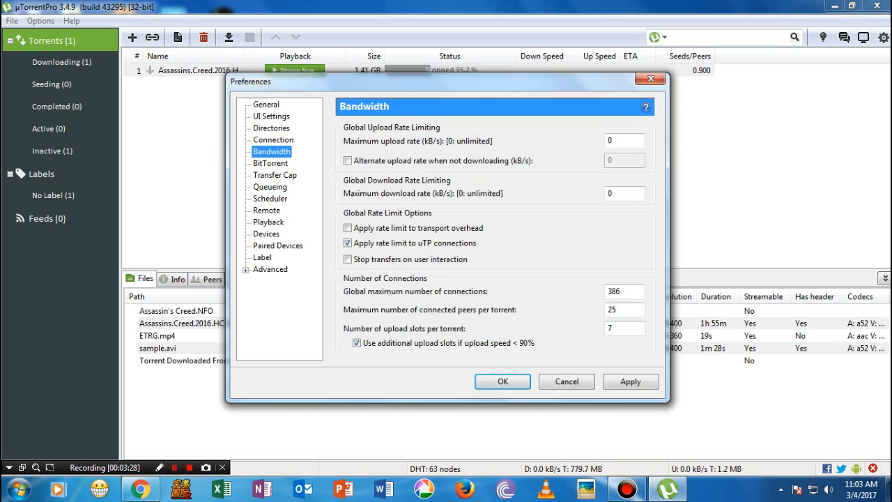
left_click(347, 229)
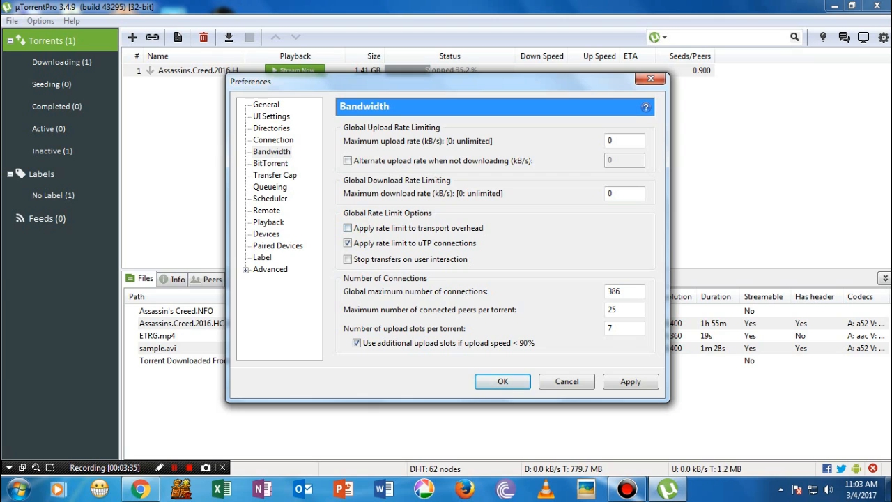
left_click(347, 229)
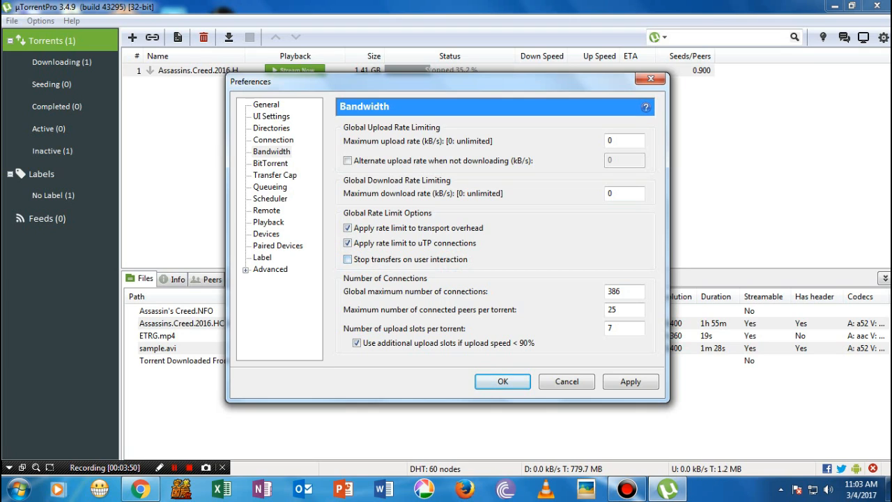
left_click(270, 163)
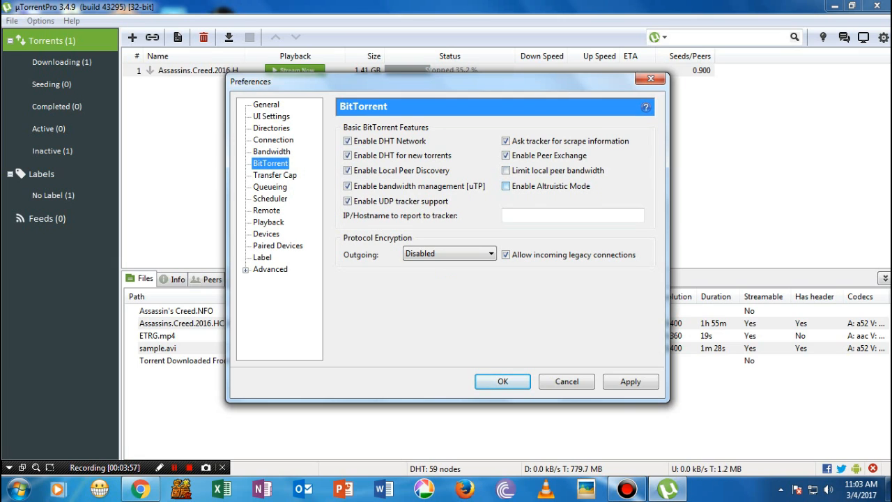
Enable Altruistic Mode and set outgoing encryption to Enabled, keeping legacy incoming connections allowed.
left_click(504, 186)
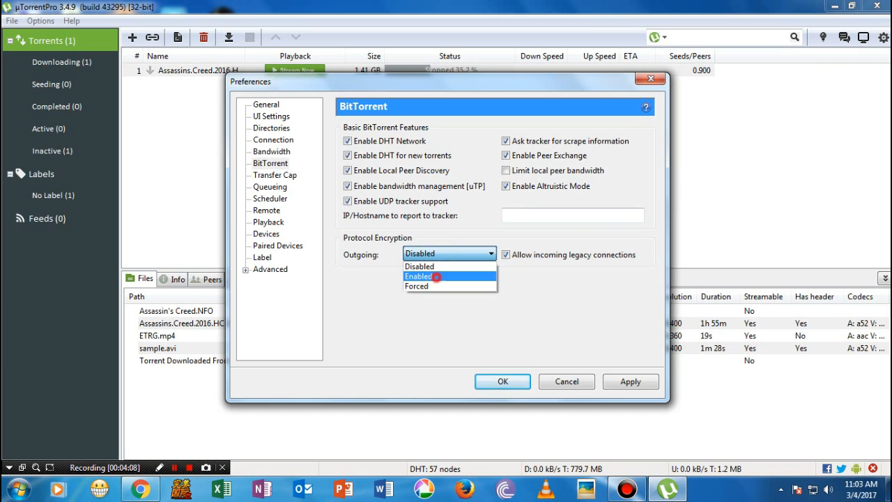
left_click(418, 276)
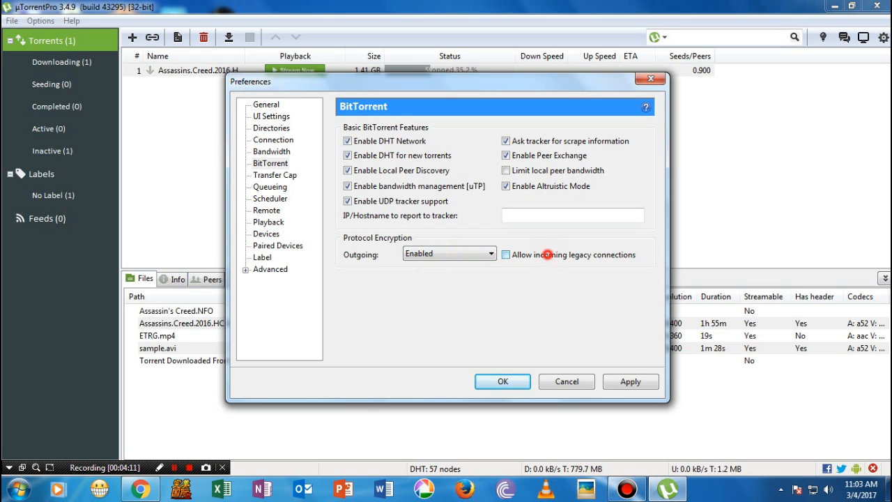
left_click(505, 254)
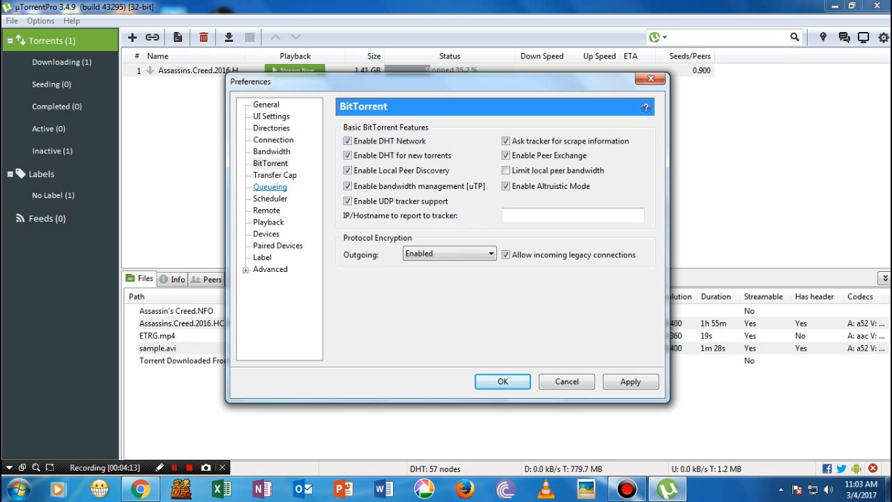
On the Queueing page set 43 active torrents and 7 active downloads.
left_click(274, 175)
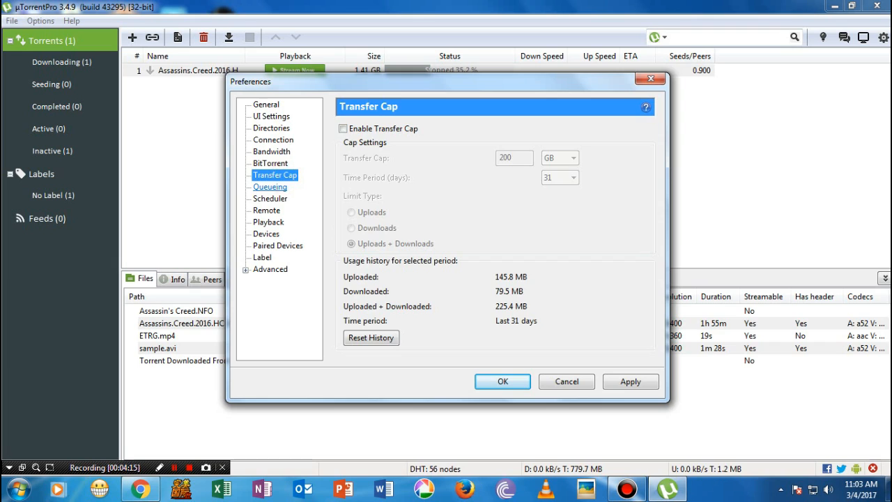
left_click(270, 187)
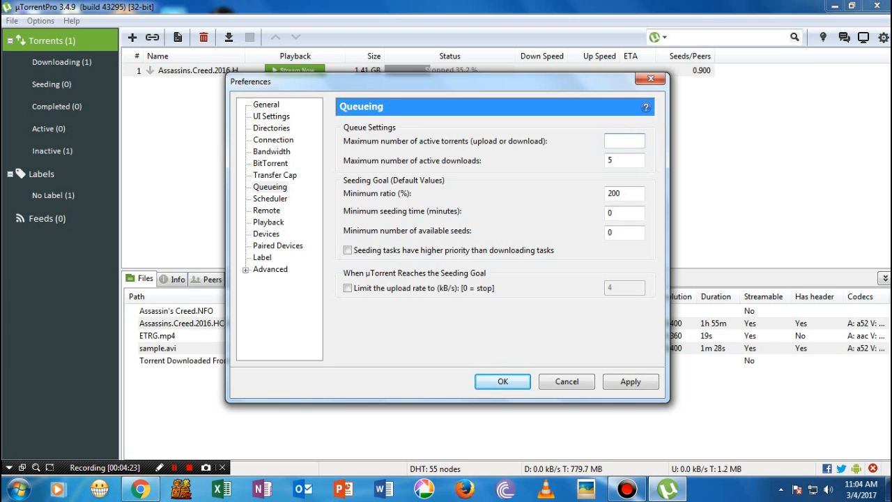
type("43")
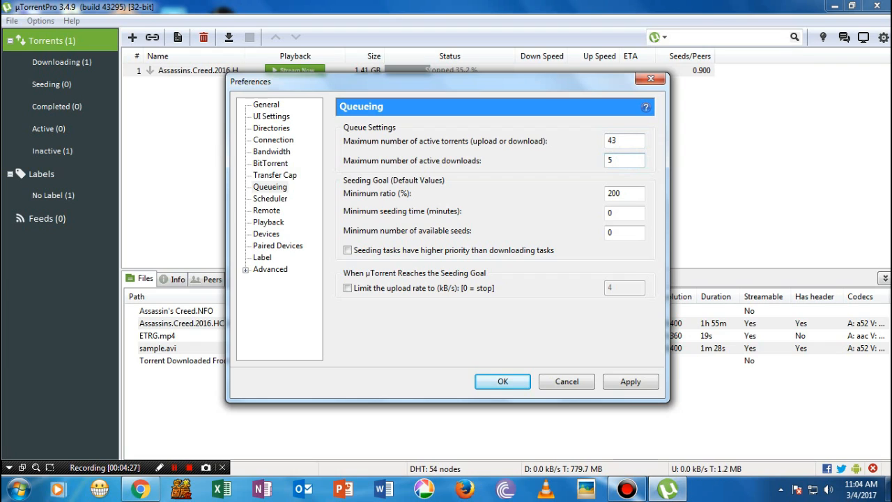
left_click(624, 161)
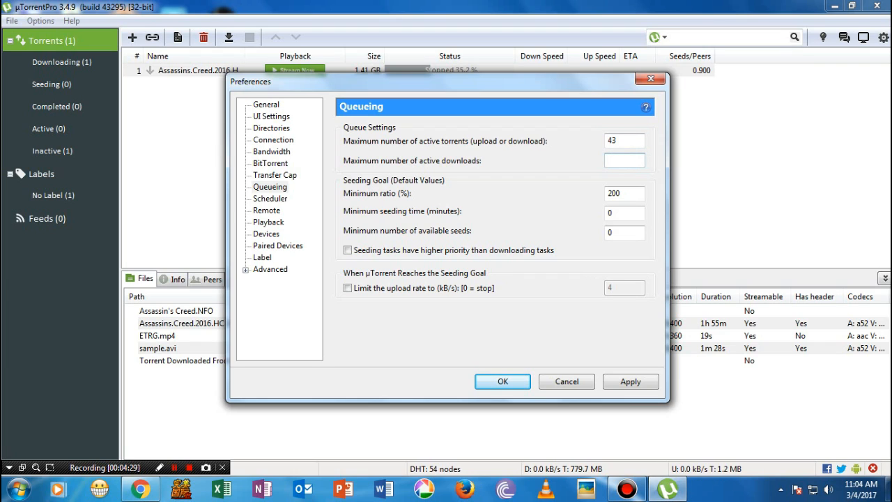
type("7")
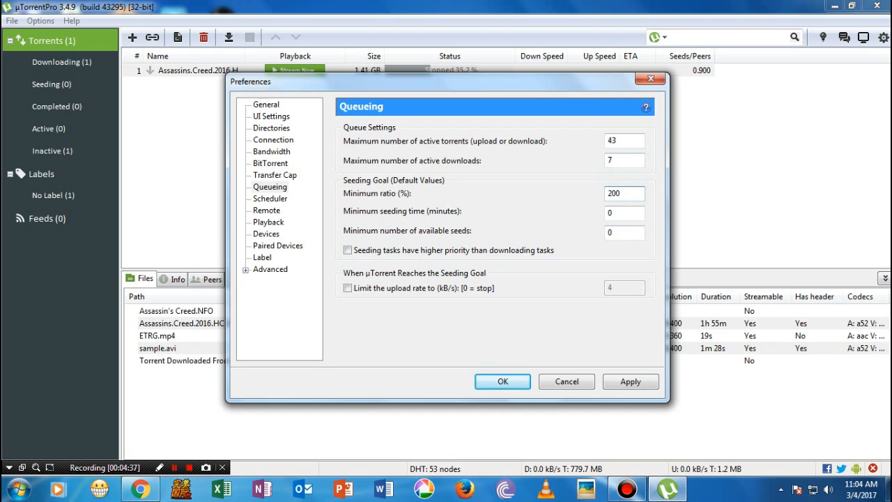
Set the minimum seeding ratio to 453%.
left_click(625, 192)
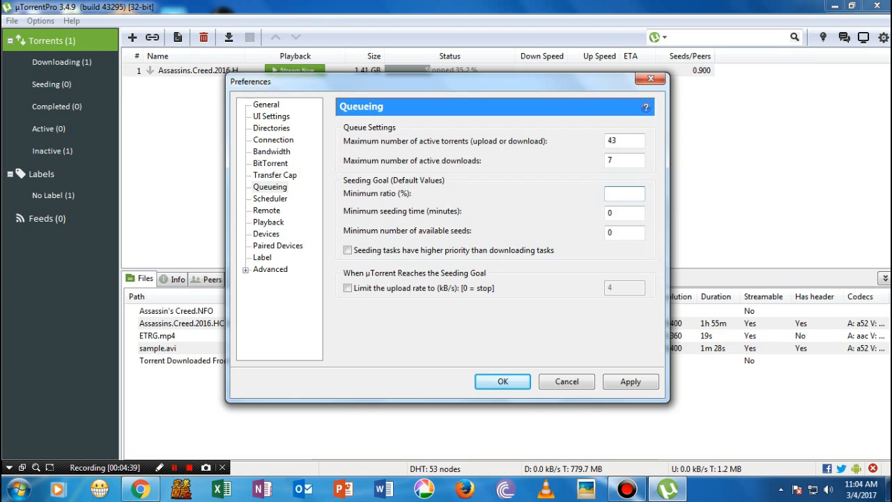
type("453")
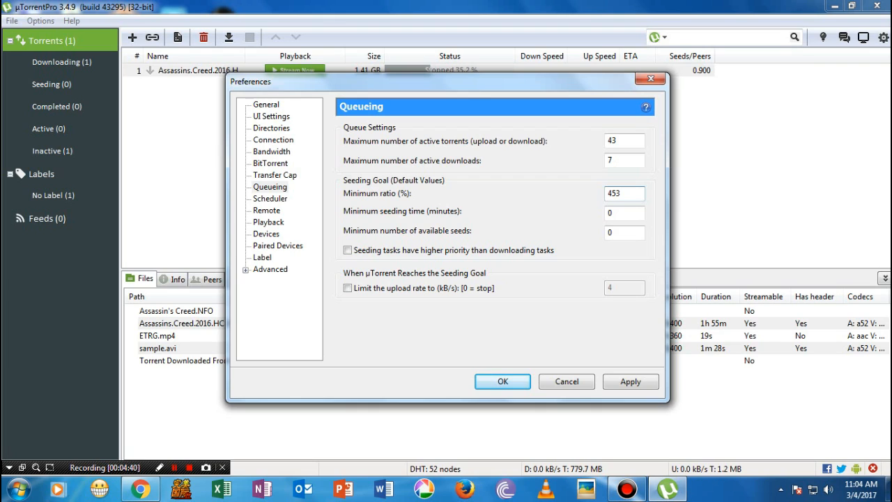
left_click(624, 192)
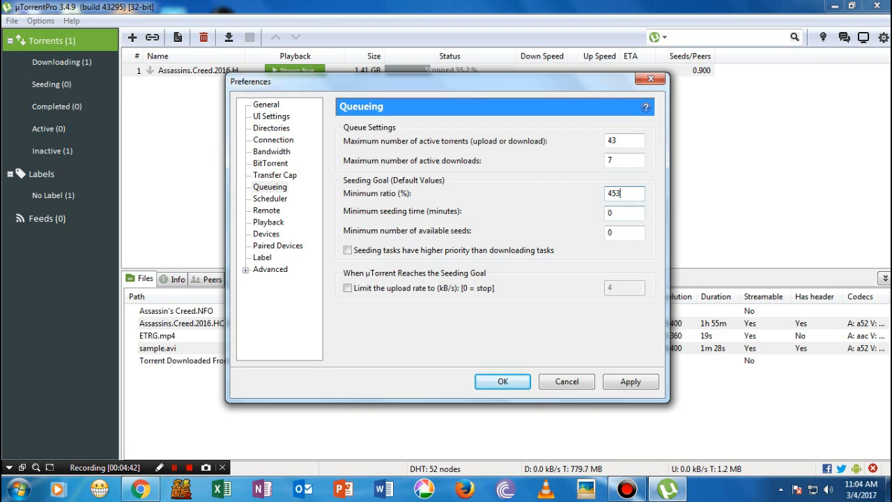
left_click(624, 212)
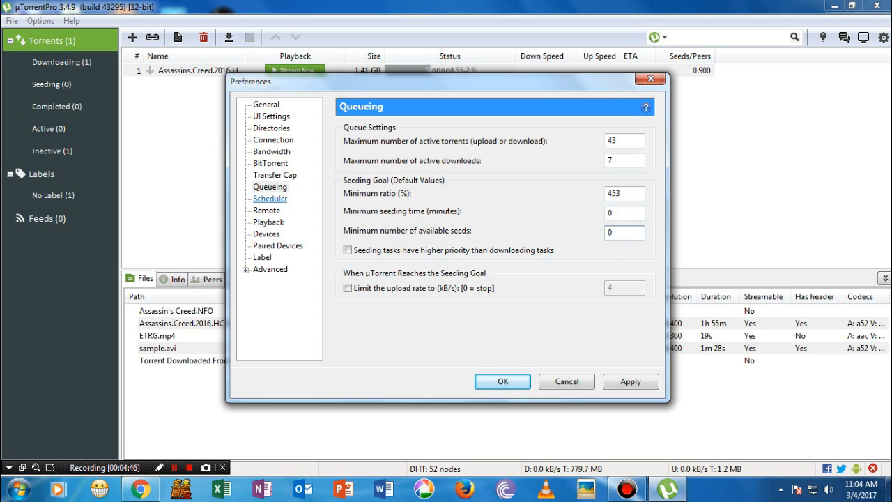
Move through Playback and Paired Devices to the Advanced options list.
left_click(267, 222)
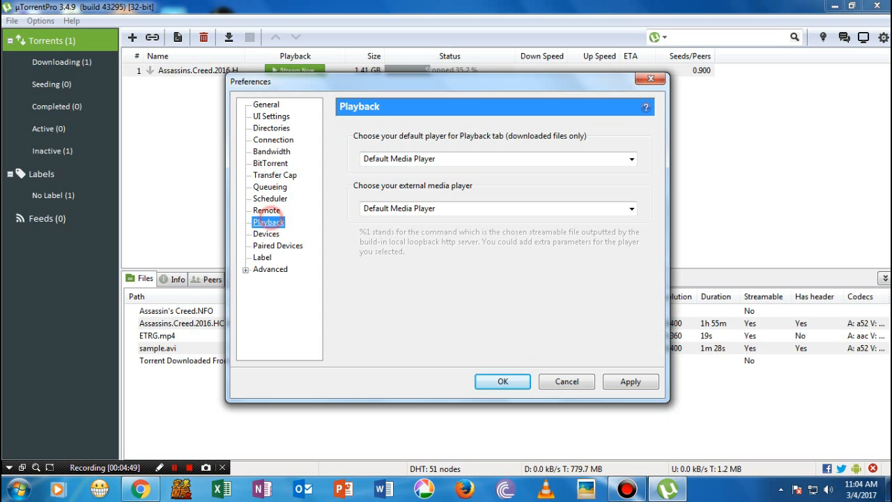
left_click(277, 245)
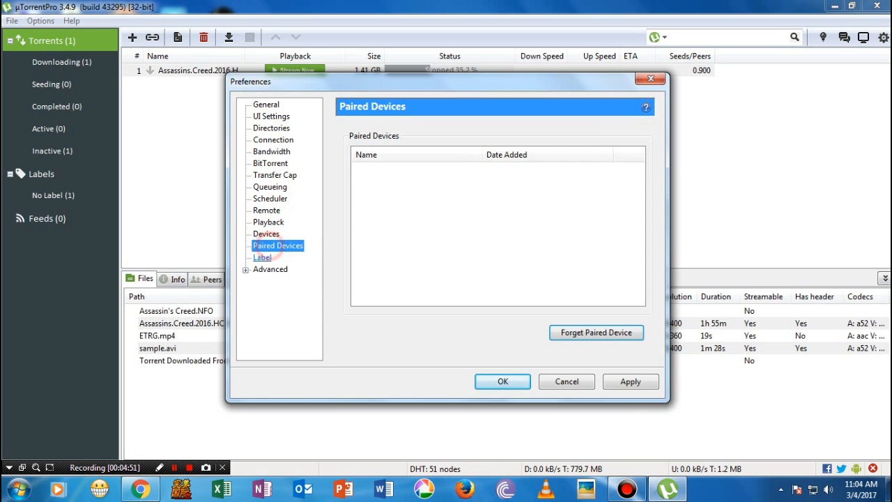
left_click(270, 269)
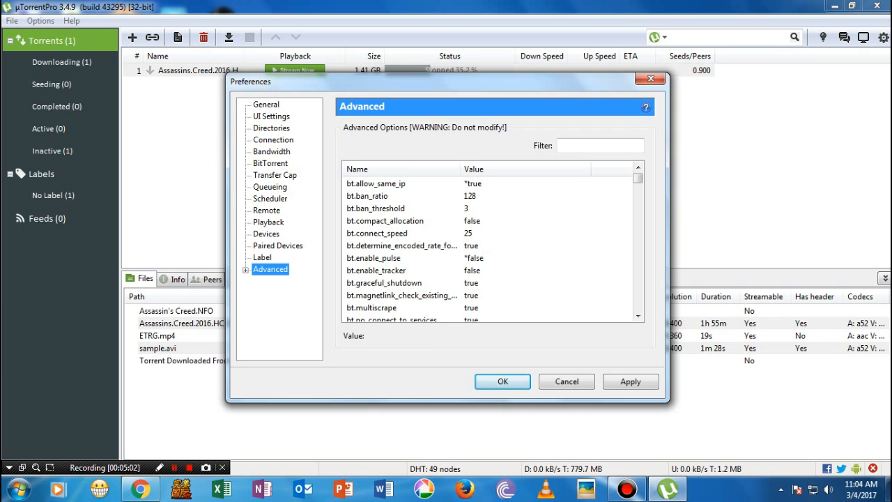
Set the bt.allow_same_ip advanced option to true.
left_click(376, 184)
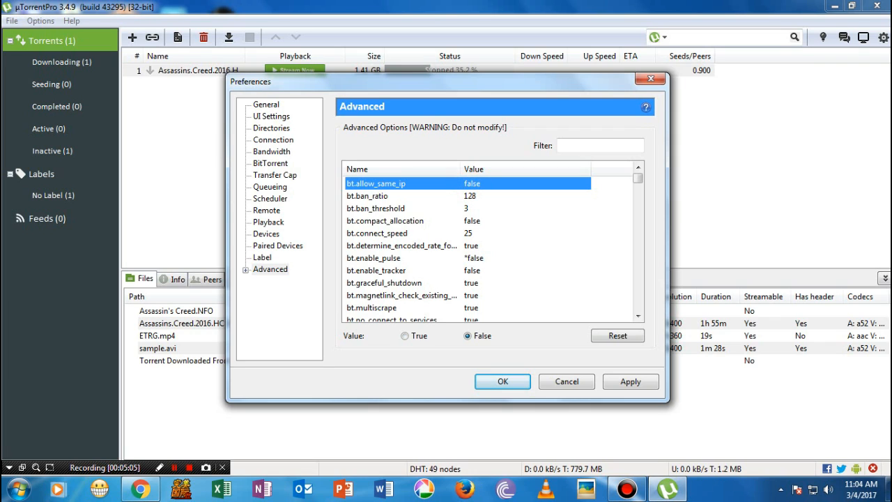
left_click(404, 335)
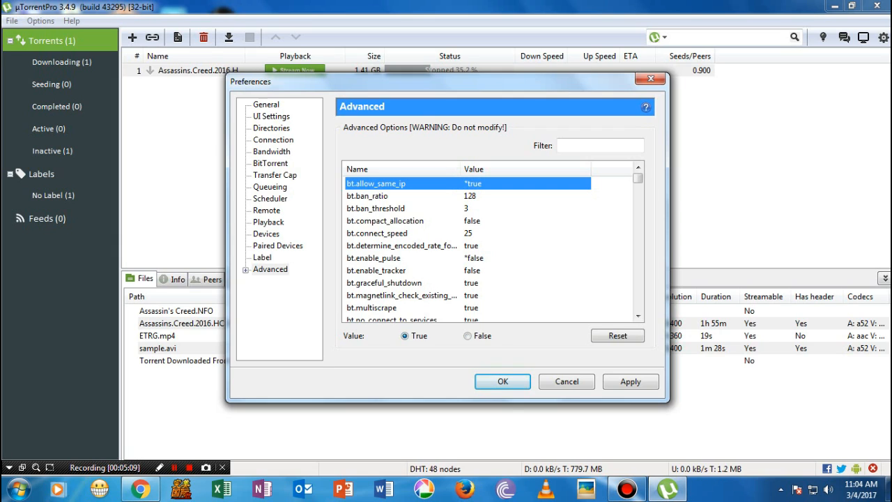
left_click(468, 335)
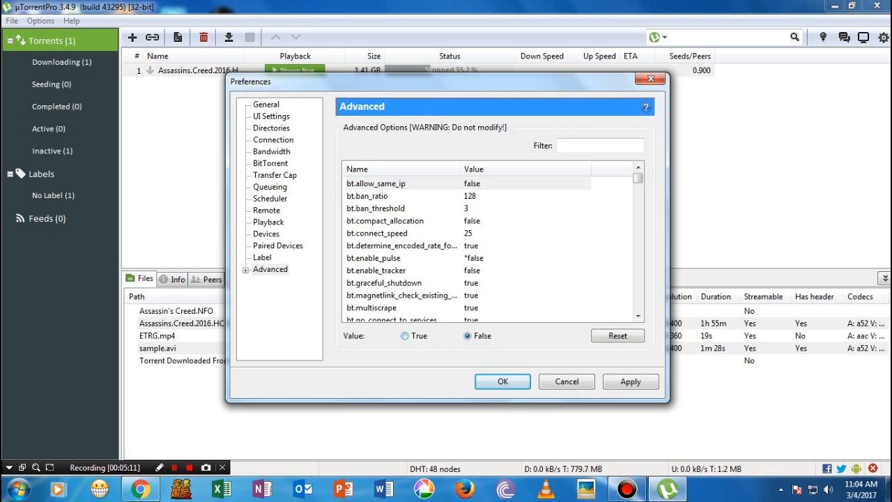
left_click(404, 334)
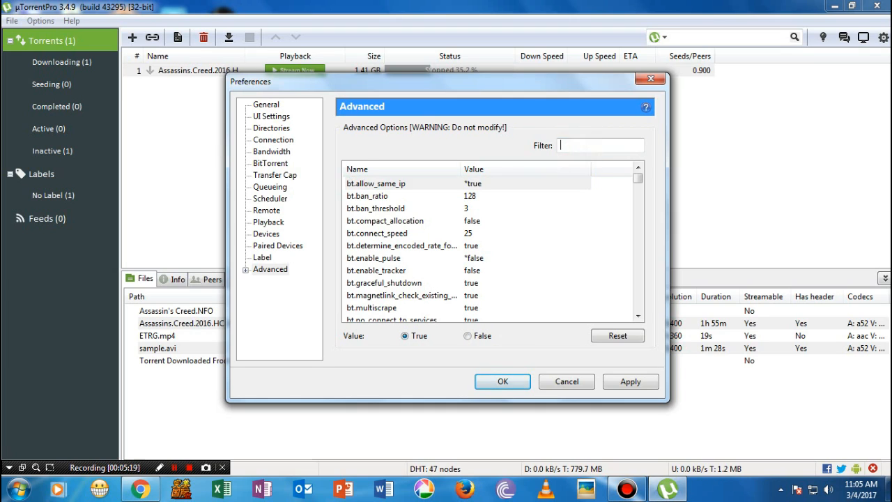
Filter for 'dh' and set dht.rate to 2.
type("d")
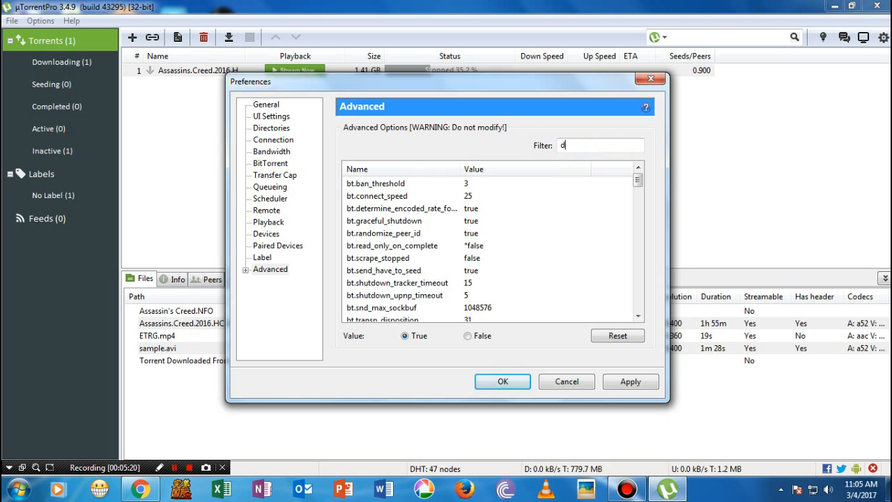
type("h")
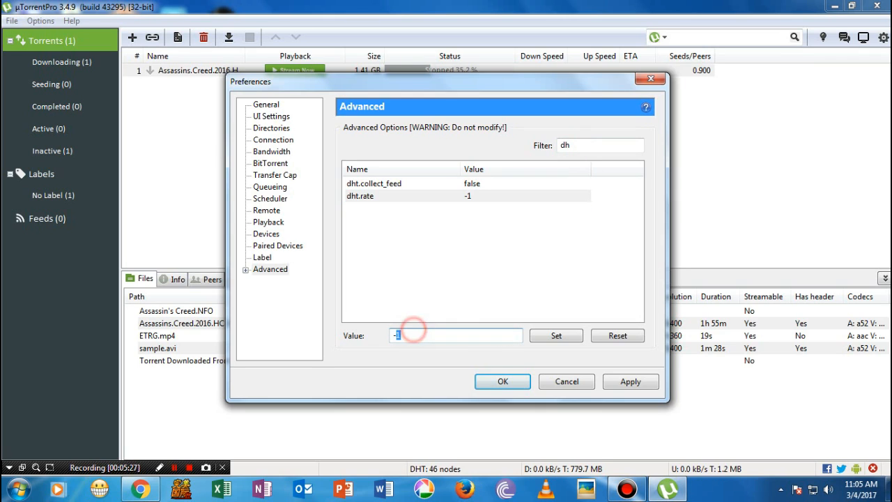
type("2")
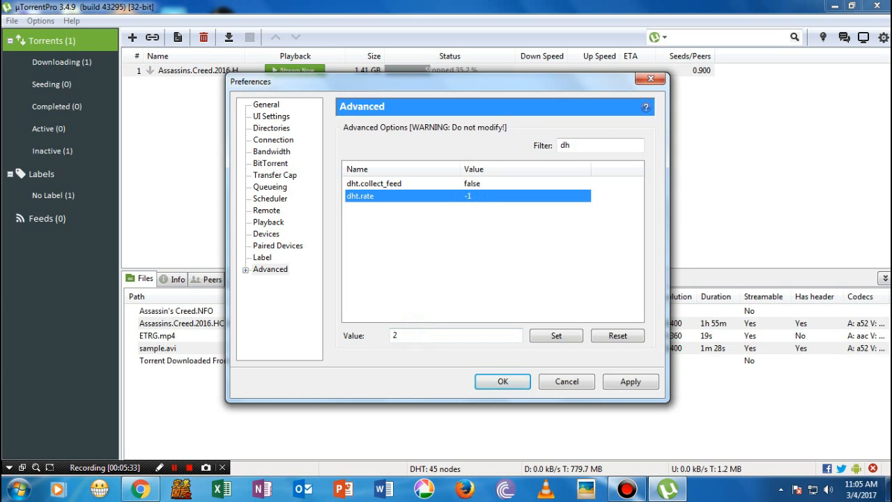
left_click(555, 335)
type("rss.")
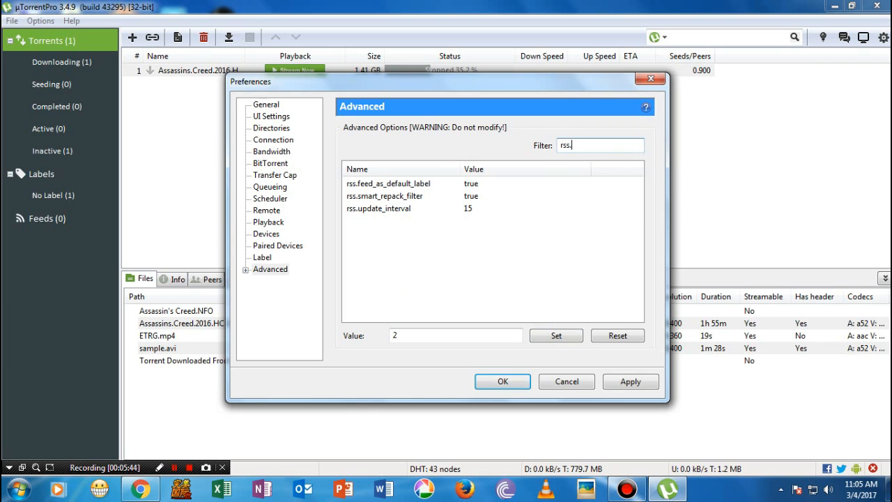
Set the advanced option rss.update_interval to 20 and close Preferences with OK.
left_click(379, 208)
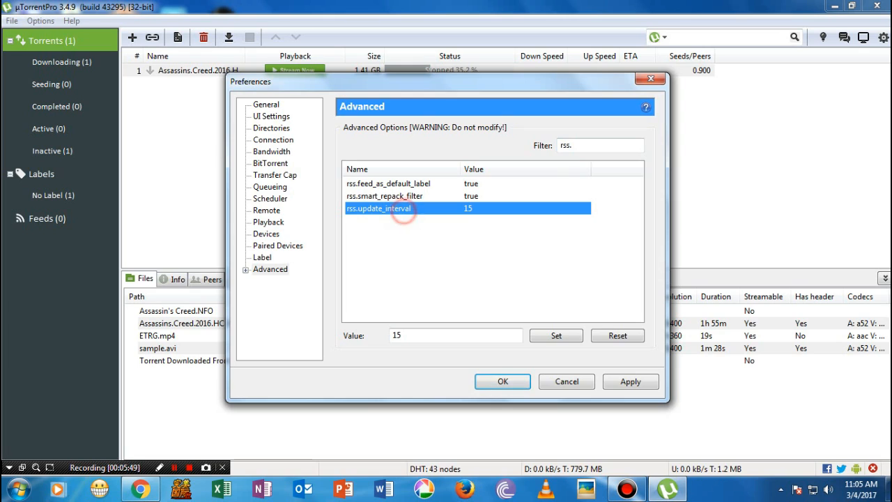
left_click(457, 334)
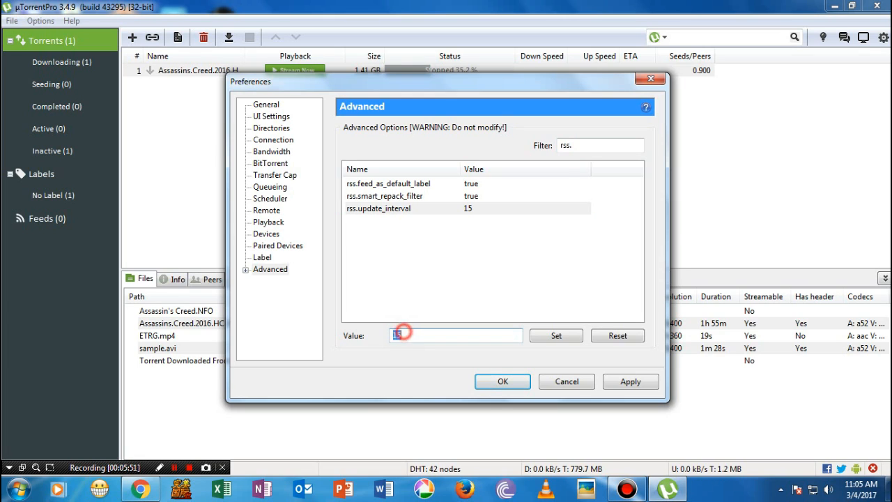
type("2")
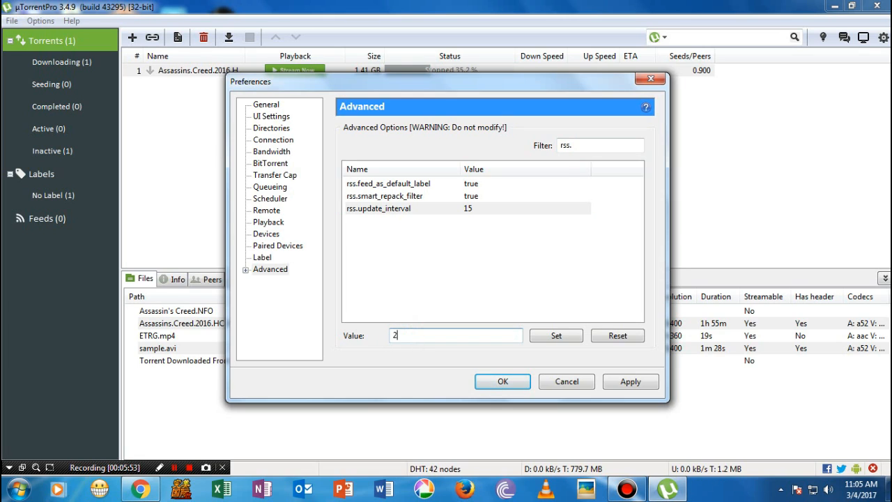
type("0")
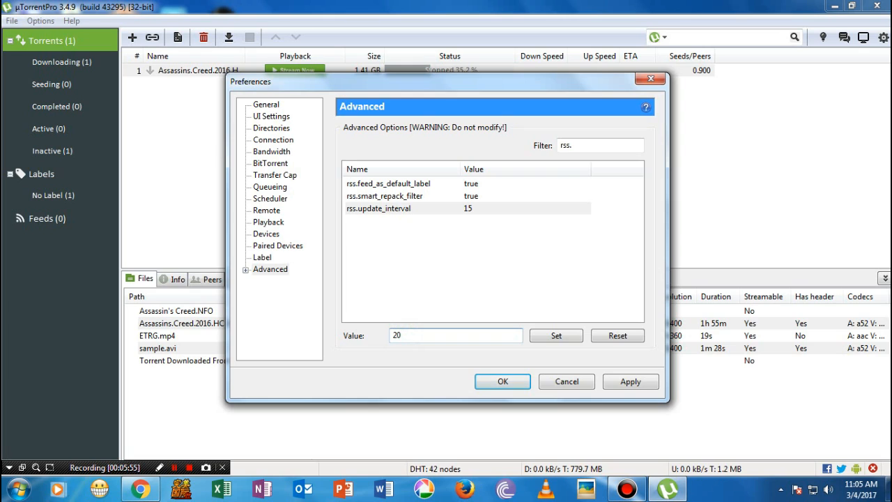
left_click(555, 335)
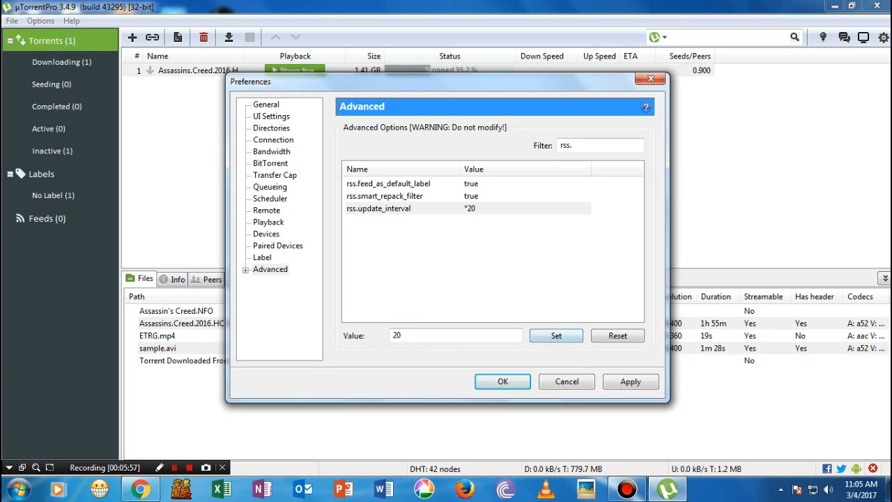
left_click(630, 381)
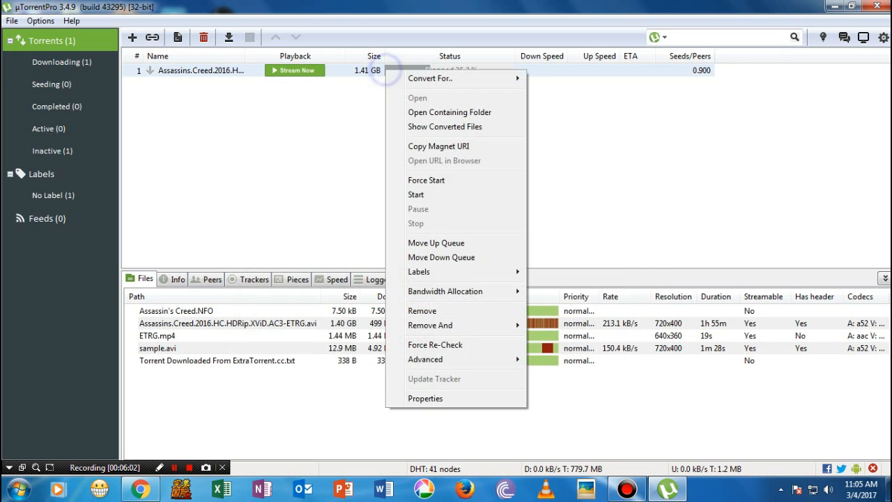
mouse_move(426, 180)
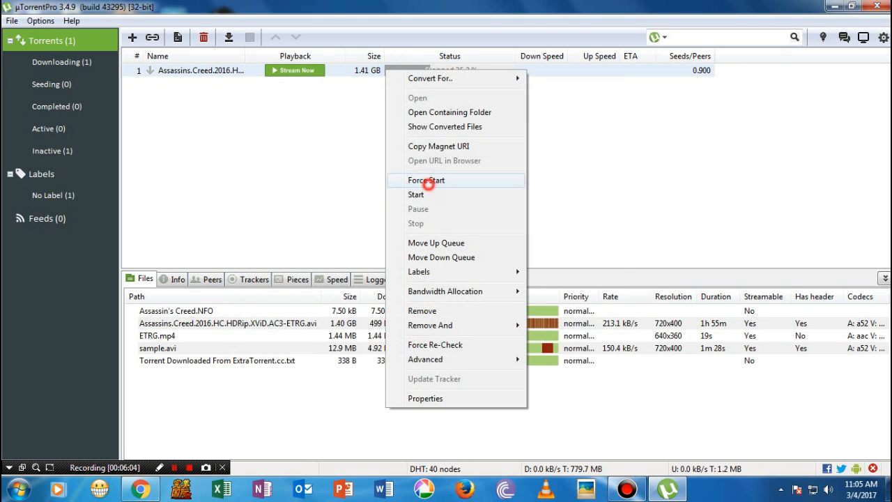
Force-start the Assassins Creed torrent and confirm Force Start is greyed out in its menu.
left_click(426, 180)
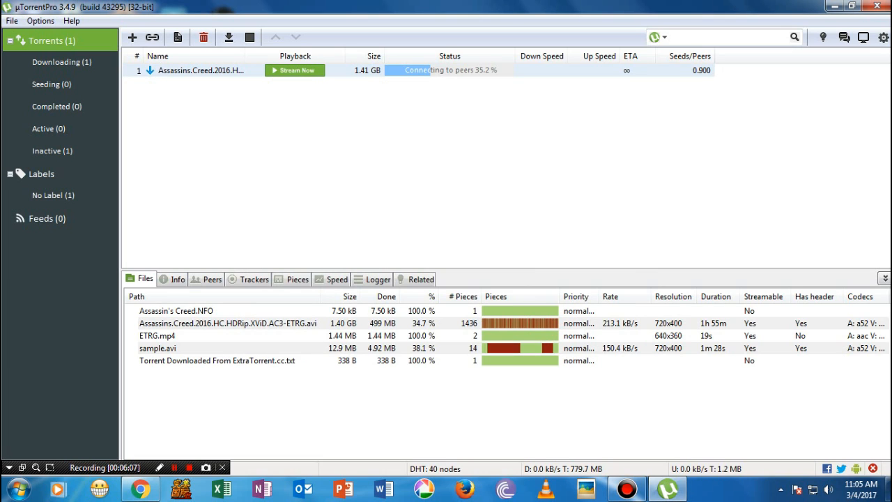
right_click(202, 69)
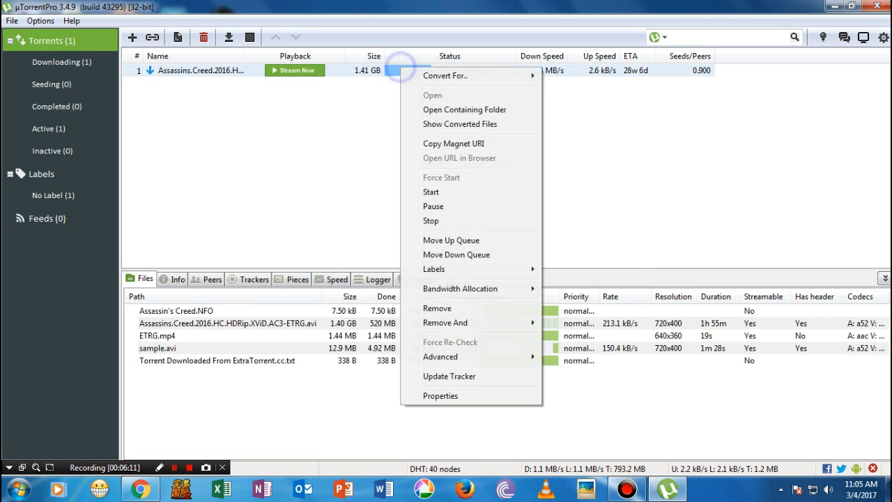
left_click(440, 177)
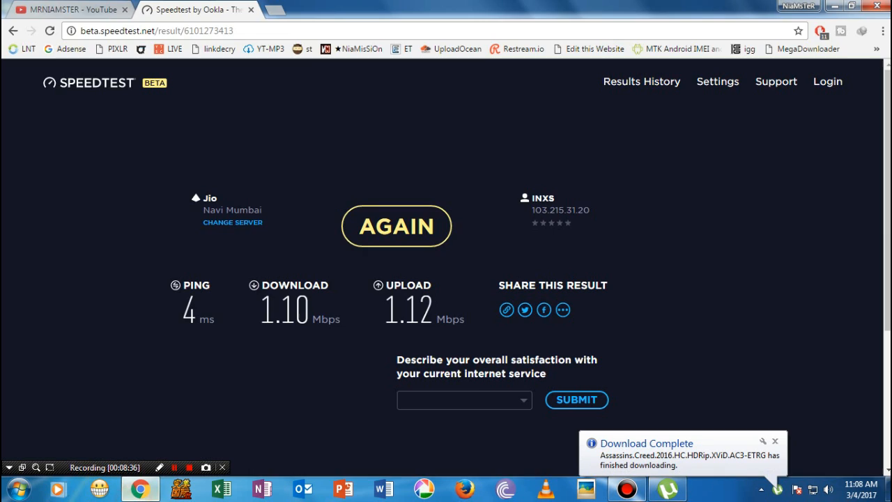
Leave the Speedtest result (1.10 down / 1.12 up Mbps) for the YouTube channel tab.
left_click(69, 8)
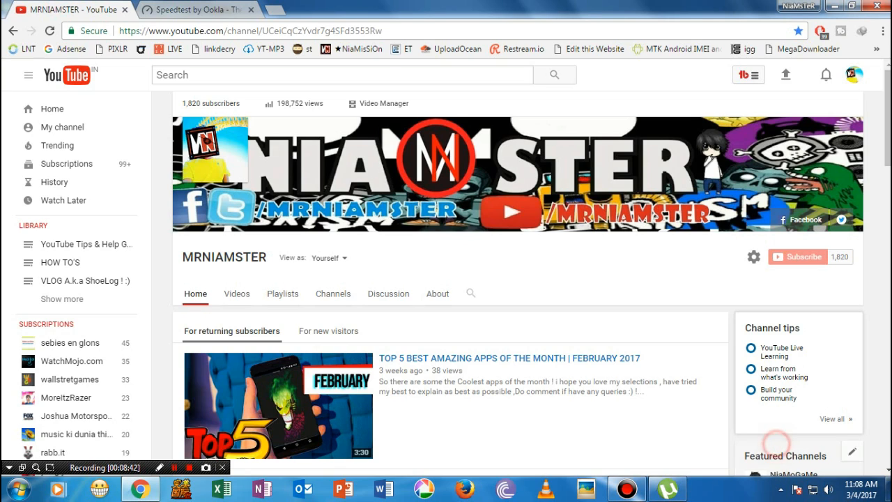
scroll("down", 3)
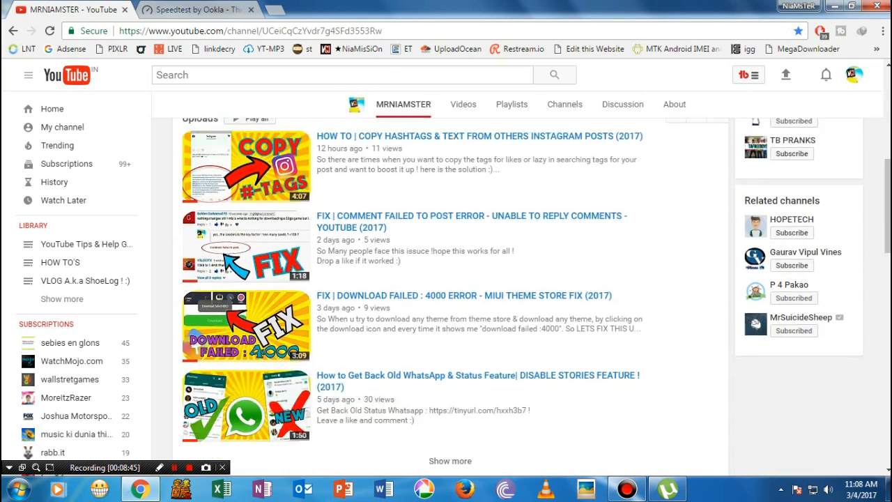
scroll("down", 3)
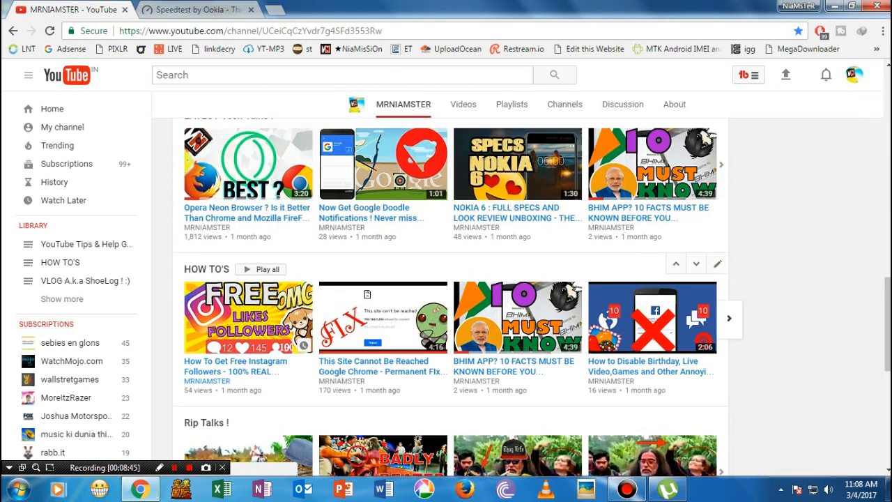